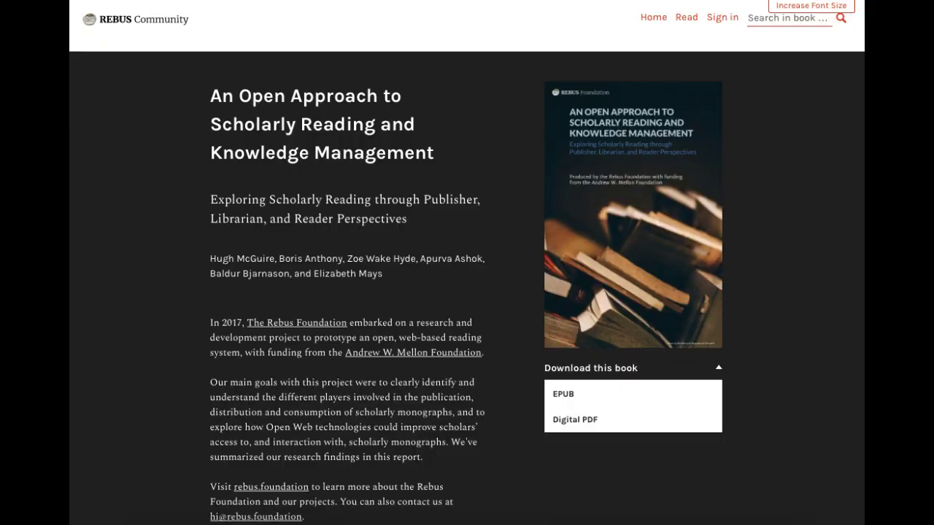
# Reach the Clone A Book tool holding the open-textbook source URL and target 'copyofmakingopentextboo'.
pyautogui.scroll(-3)
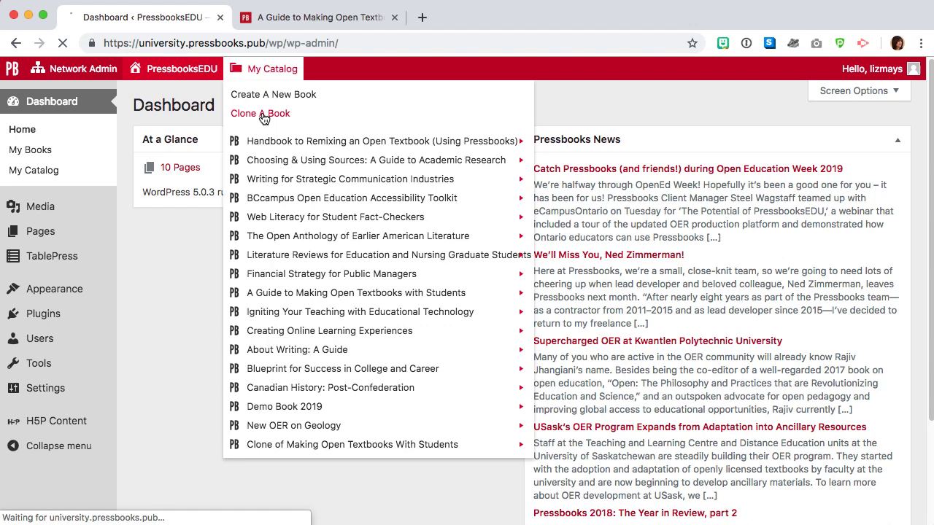
pyautogui.click(260, 114)
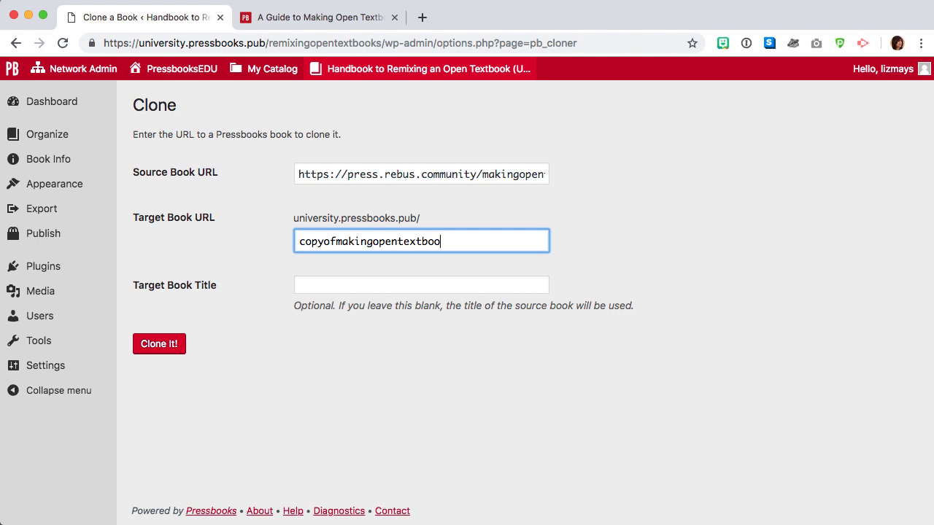